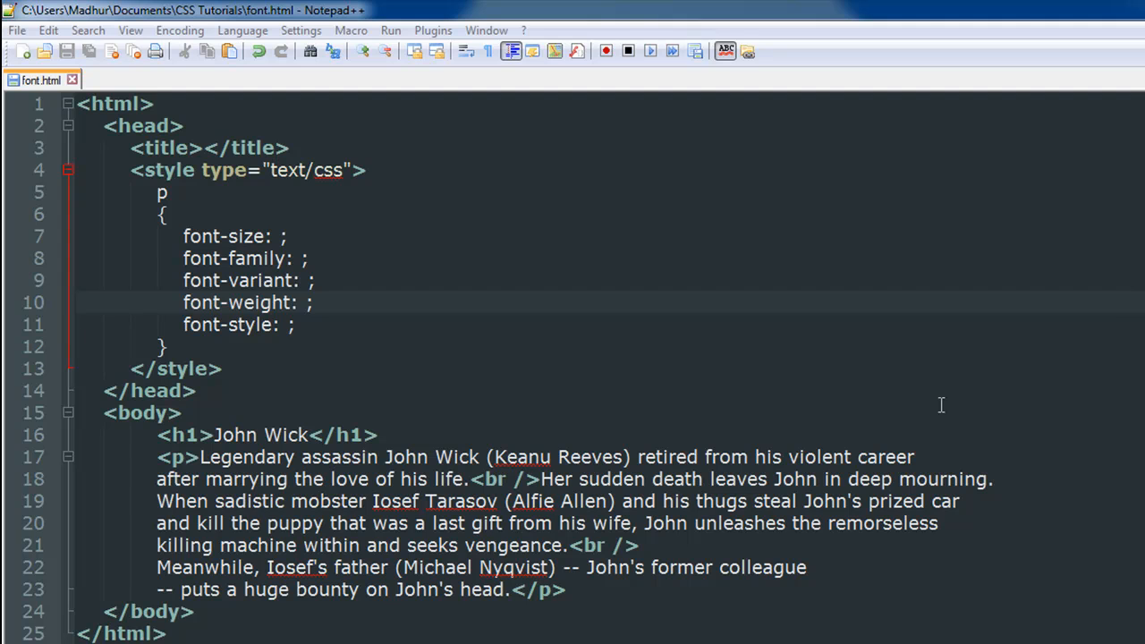
mouse_move(433, 279)
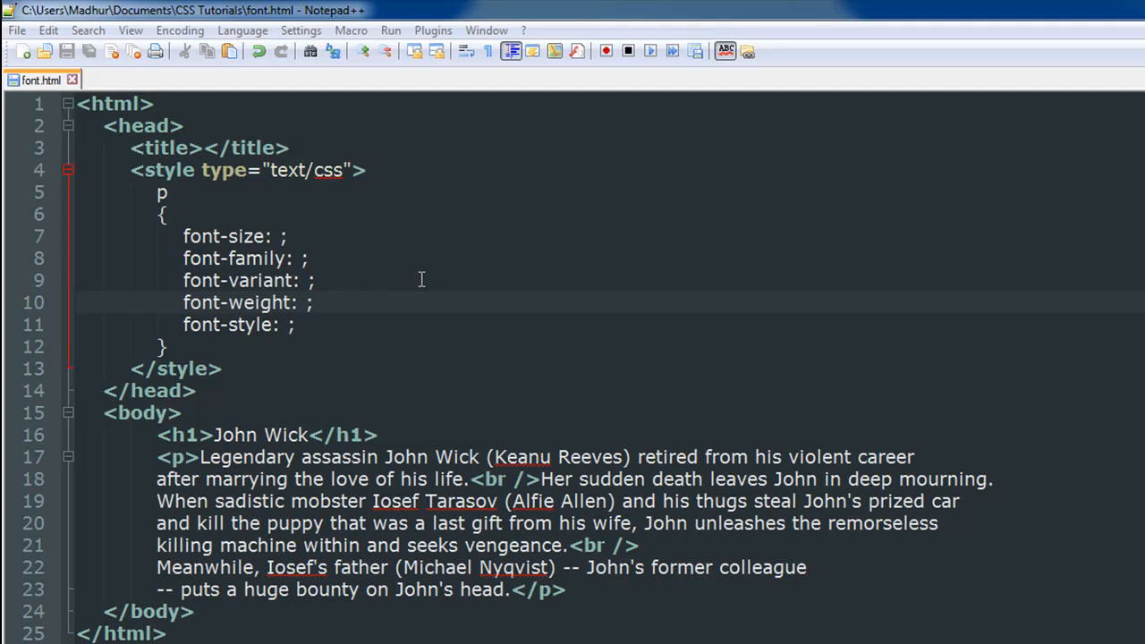
mouse_move(332, 314)
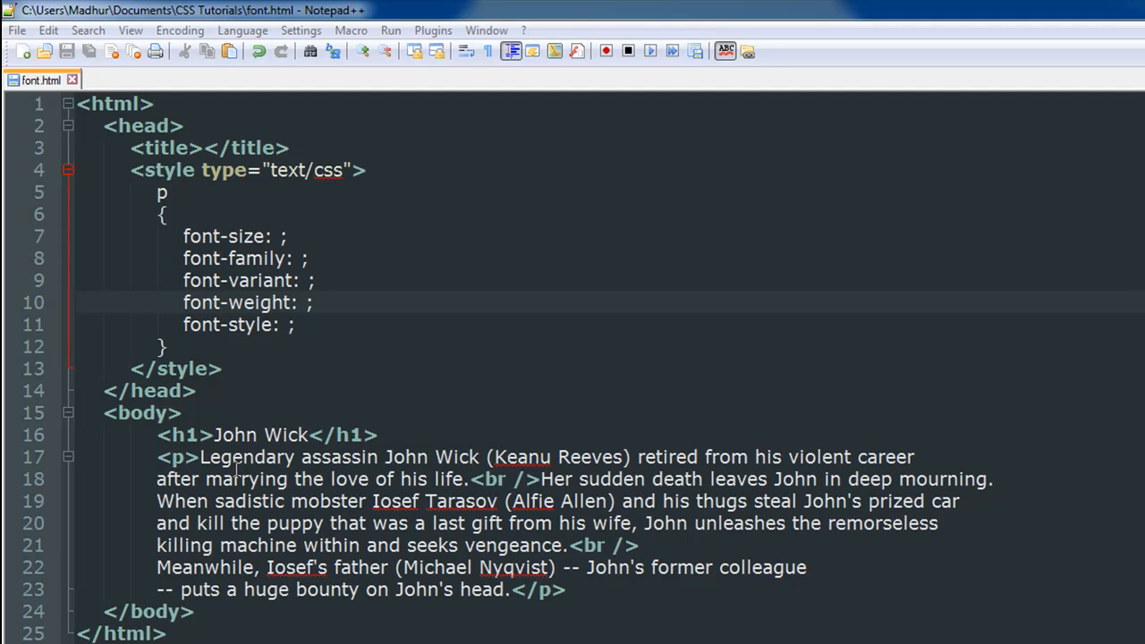
mouse_move(238, 517)
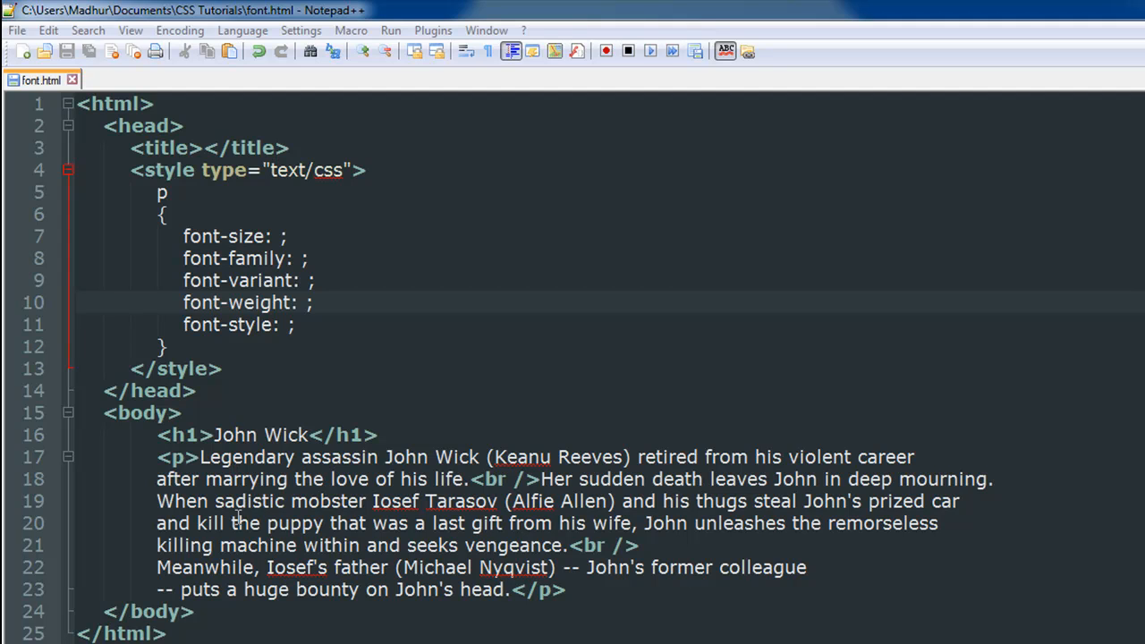
mouse_move(253, 422)
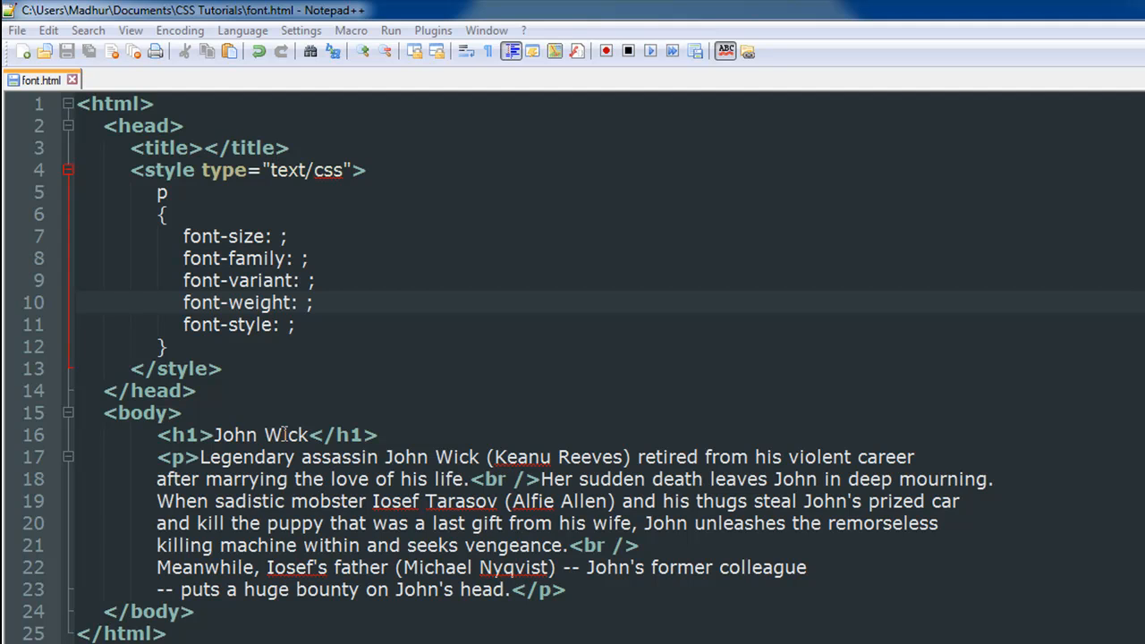
mouse_move(234, 453)
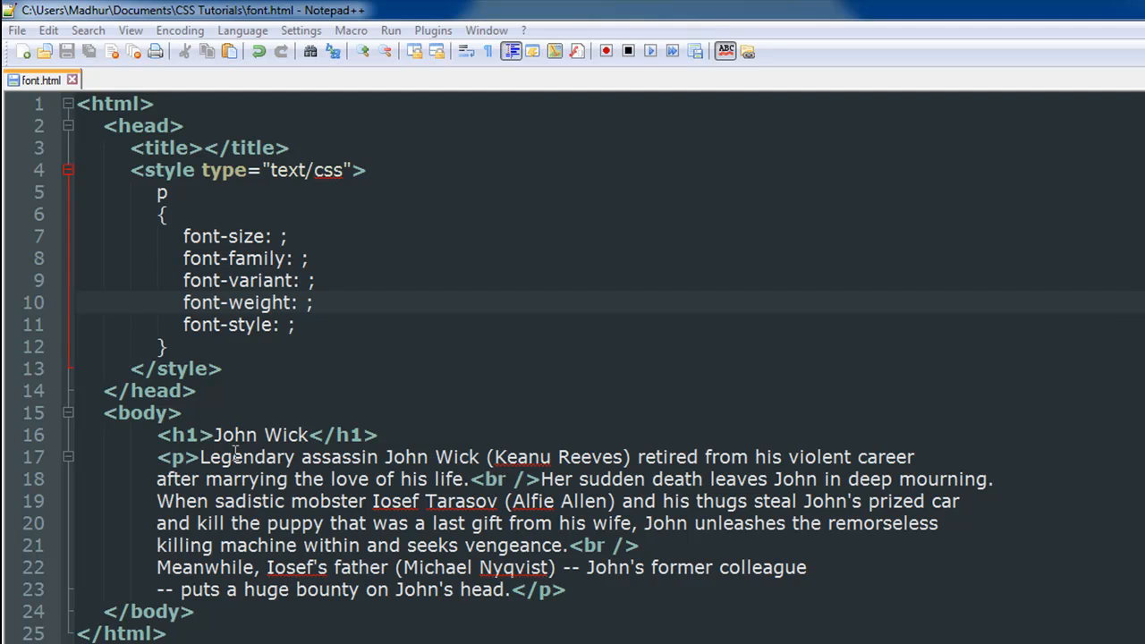
mouse_move(251, 479)
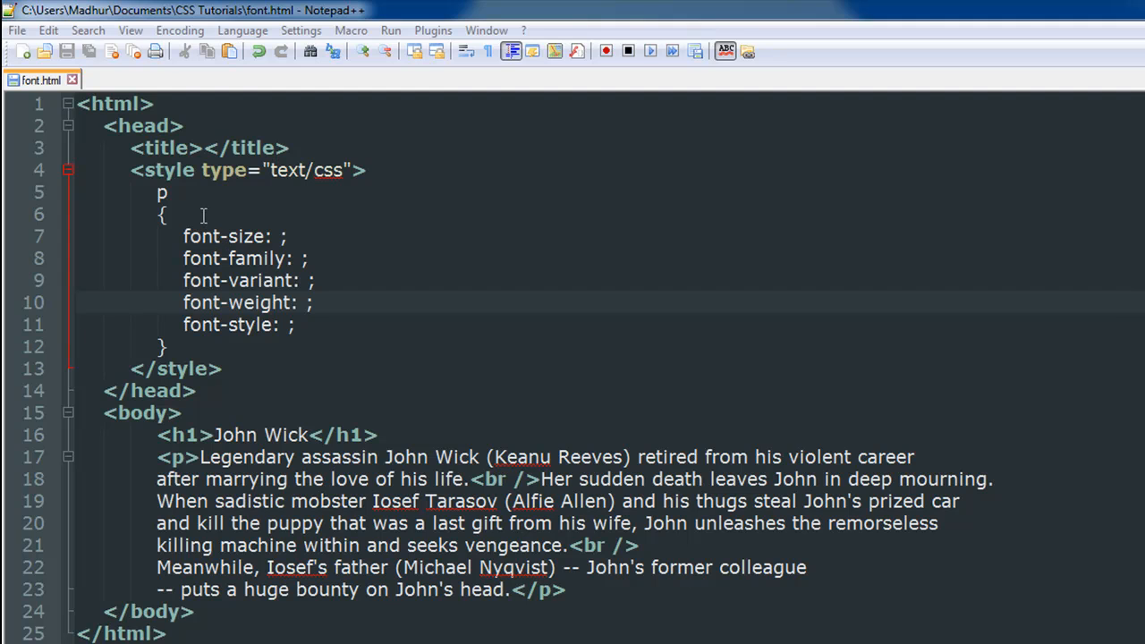
mouse_move(219, 306)
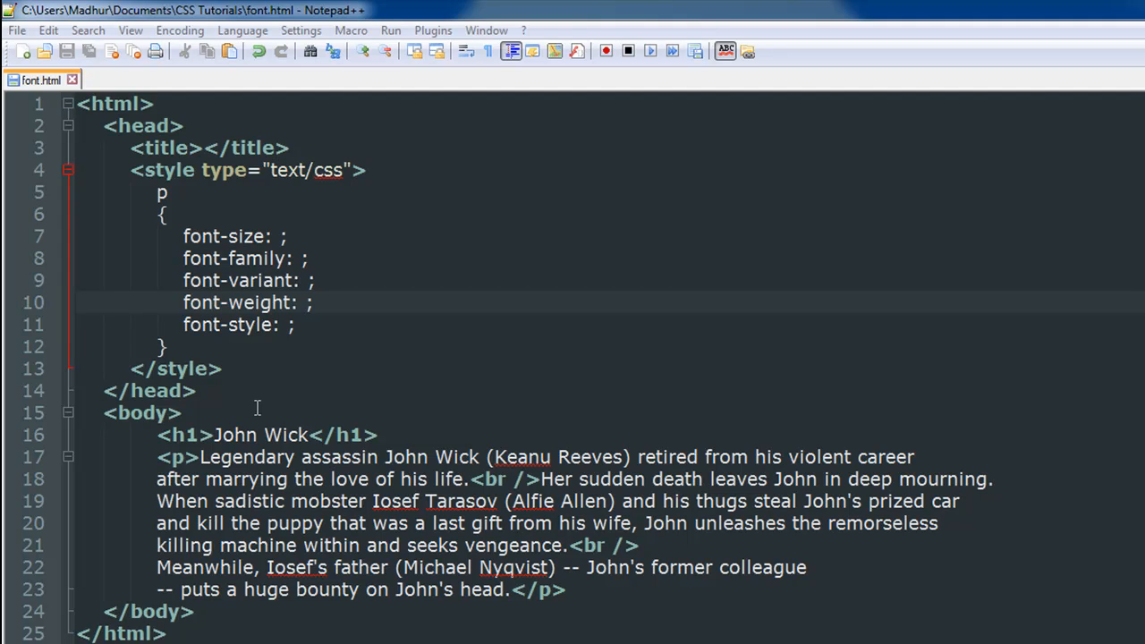
mouse_move(288, 430)
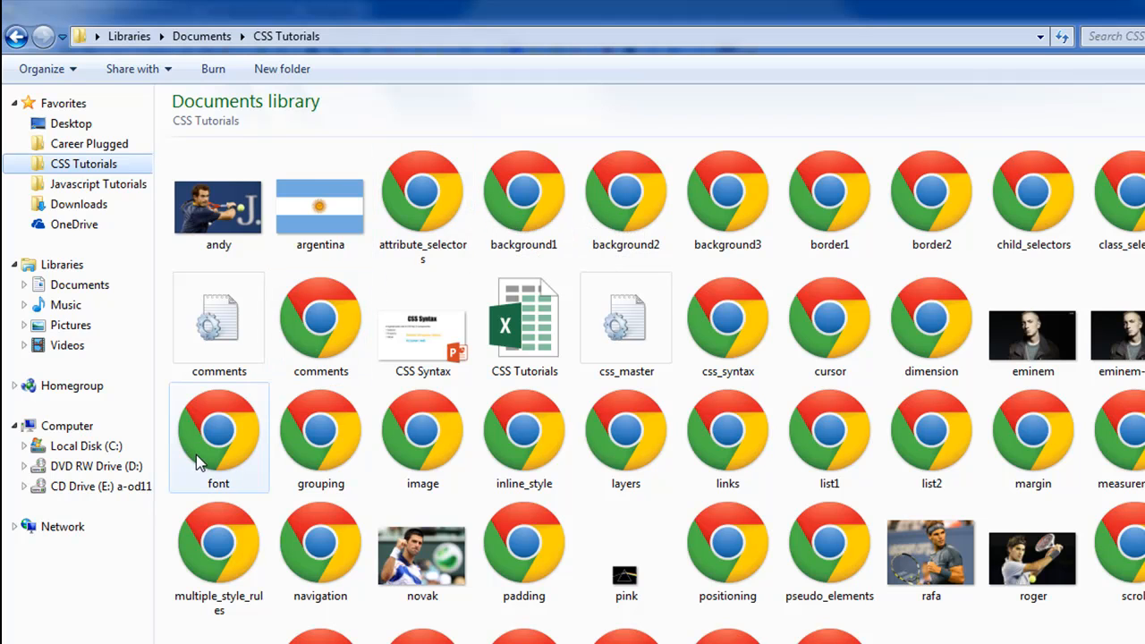
Open font.html from the CSS Tutorials folder in Chrome
double_click(218, 429)
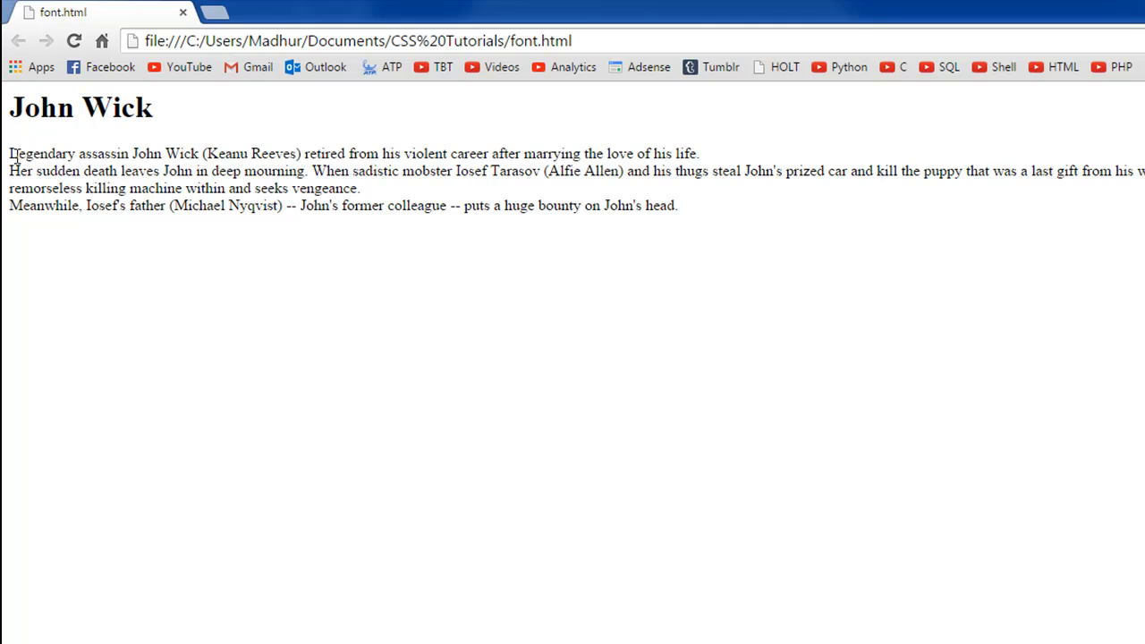
mouse_move(87, 170)
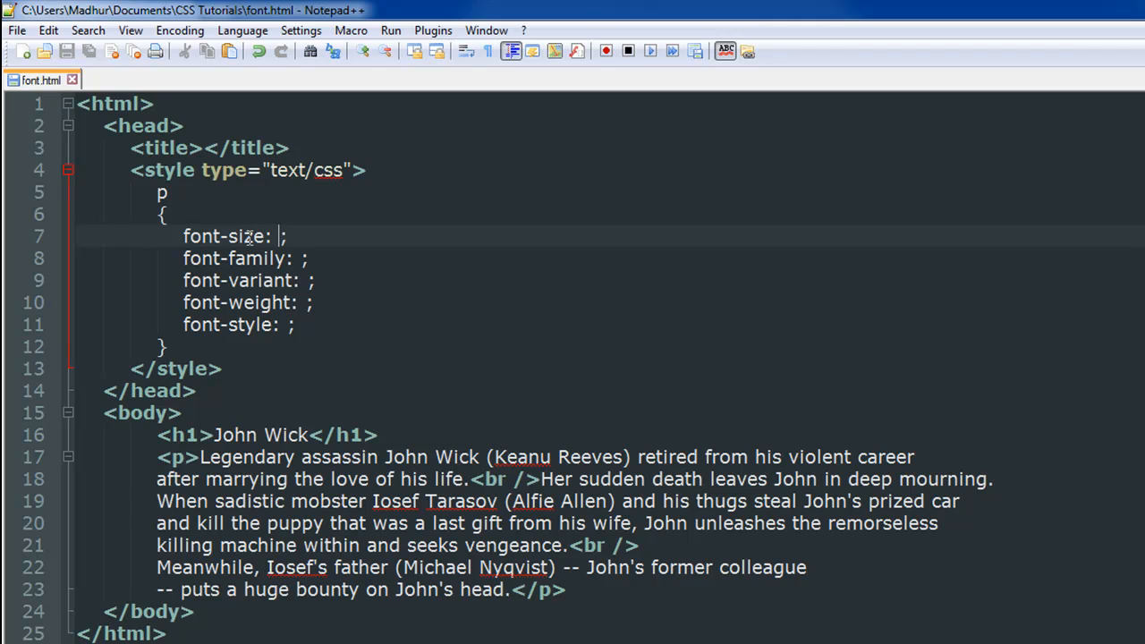
Enter 22pt as the paragraph font-size and save font.html
type("22")
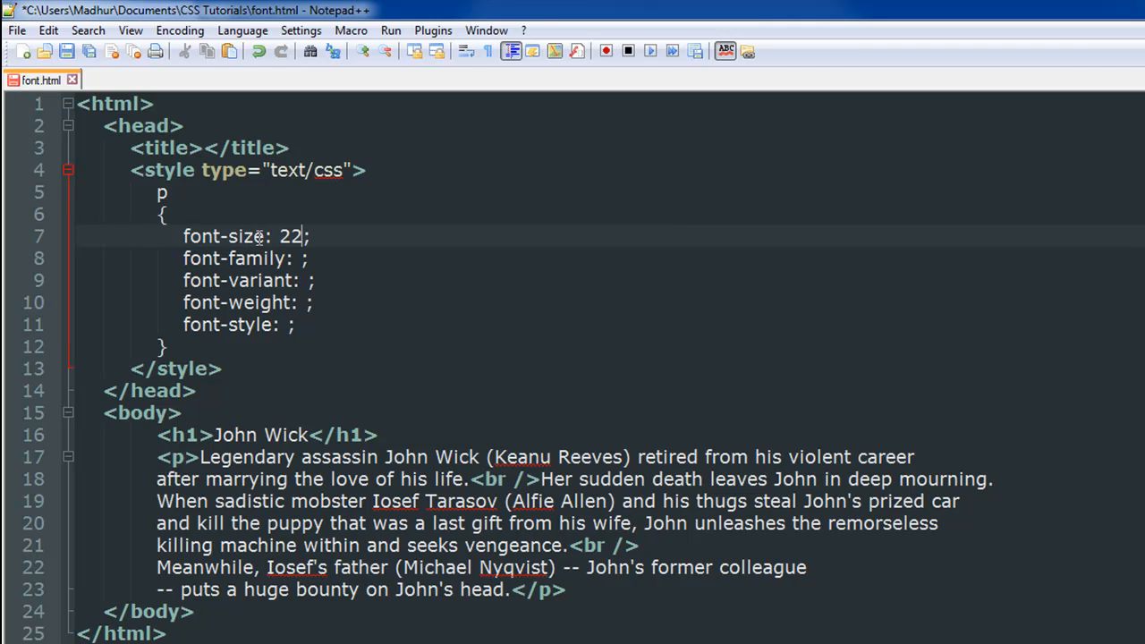
type("pt")
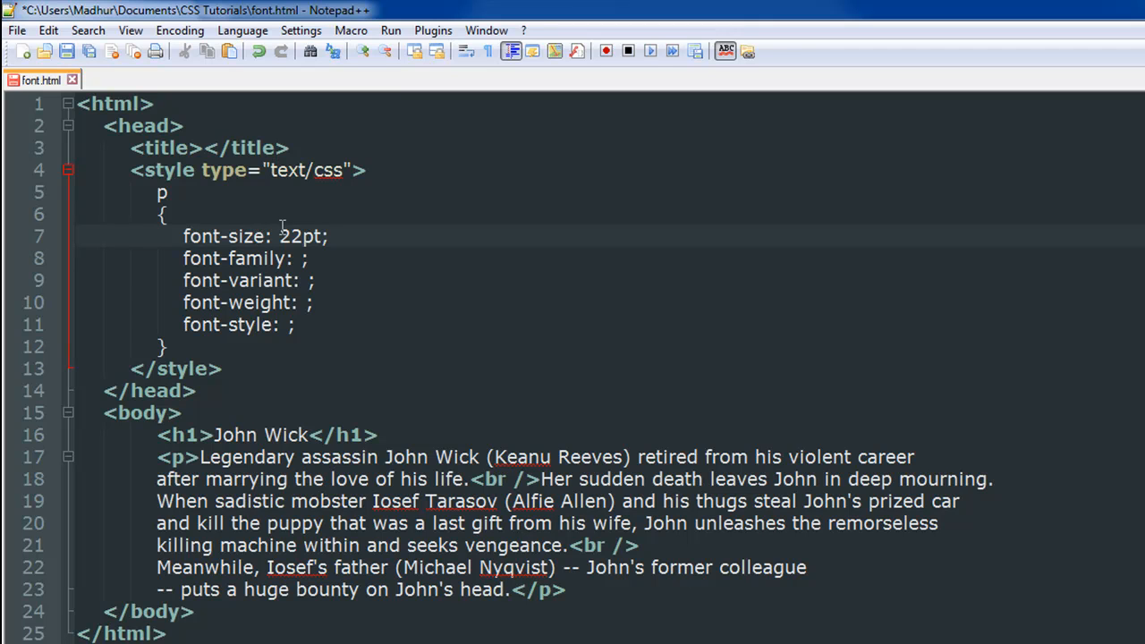
mouse_move(313, 235)
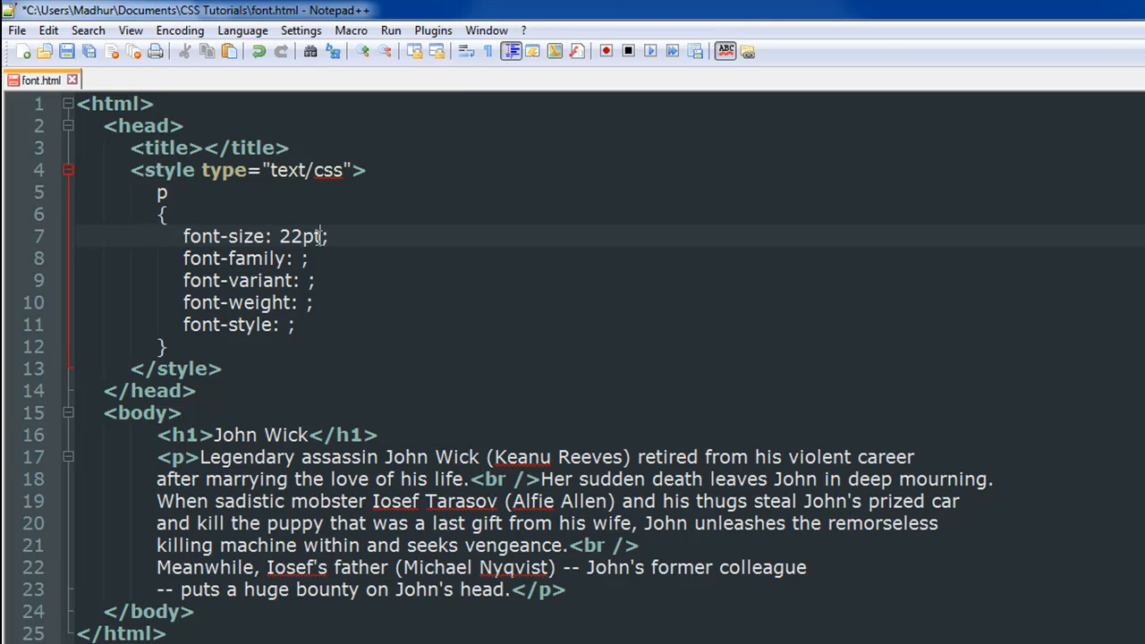
key("ctrl+s")
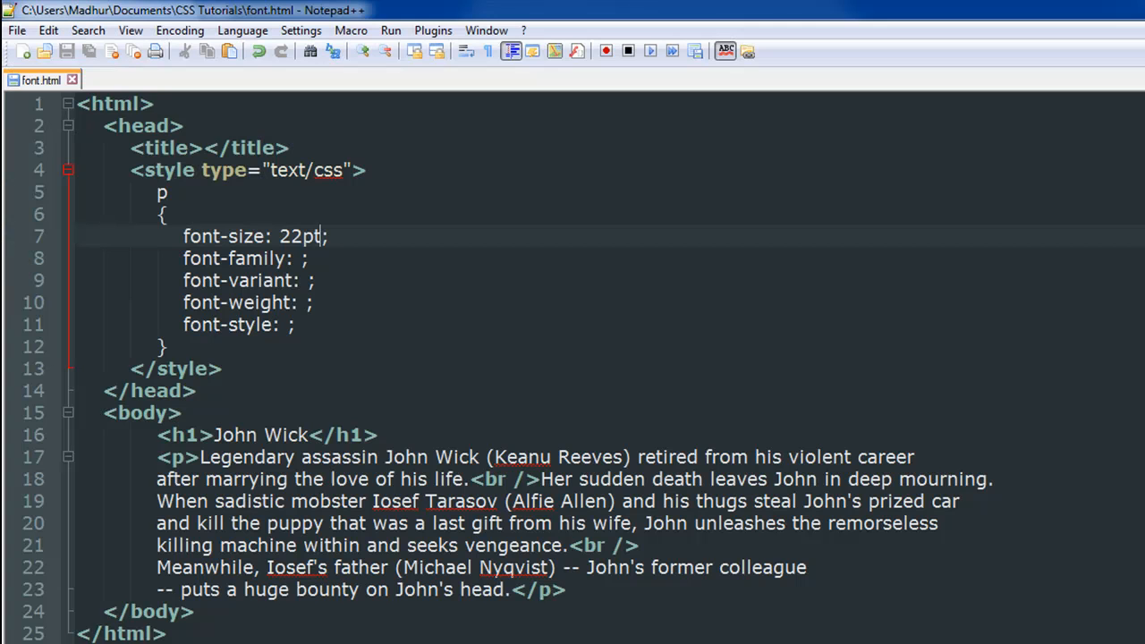
Try vivaldi as the paragraph font-family and save, then replace it with calibri
left_click(295, 280)
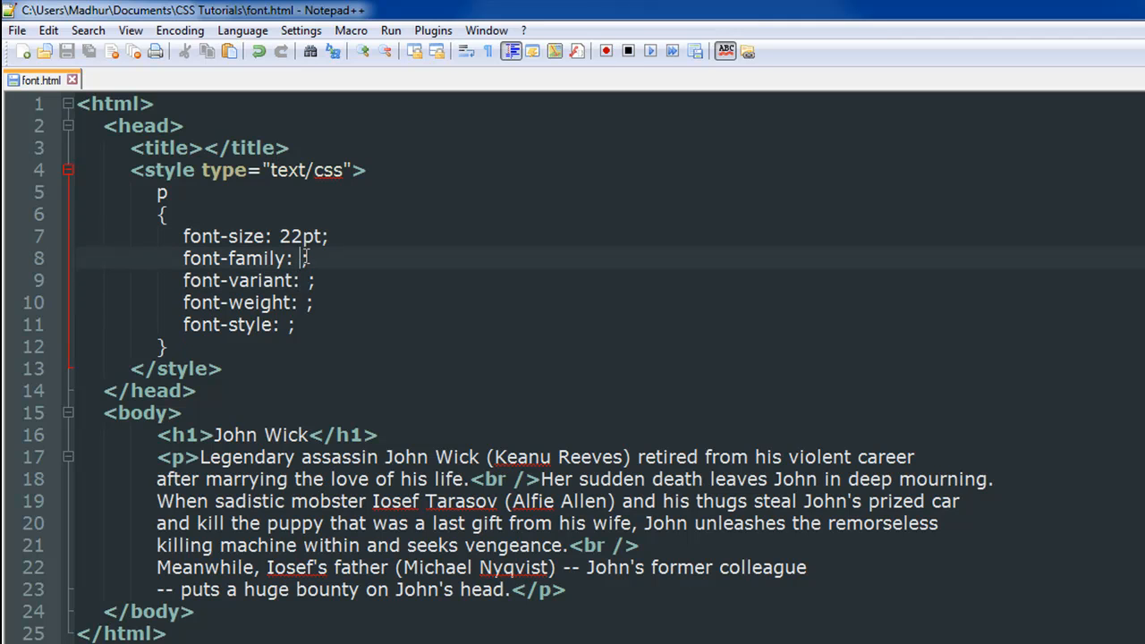
type("viv")
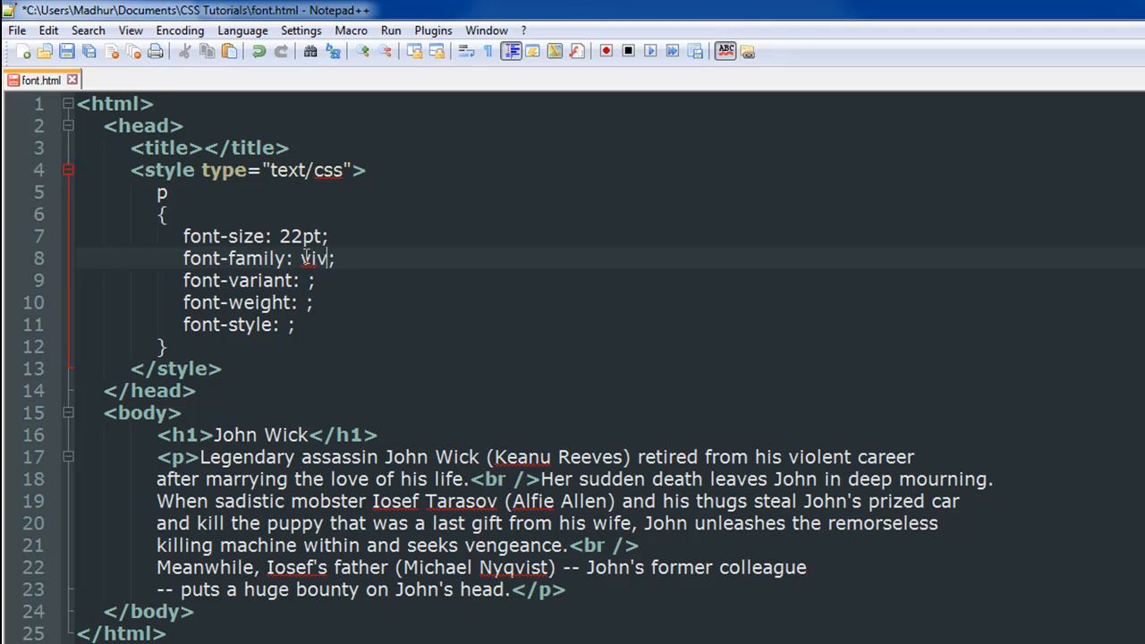
type("aldi")
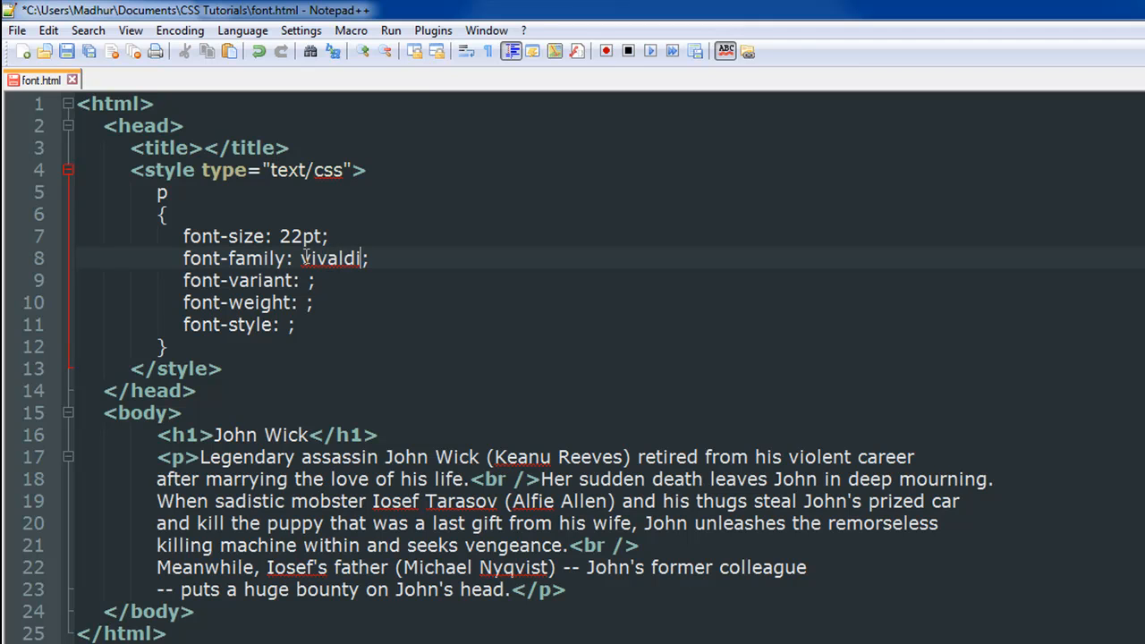
key("ctrl+s")
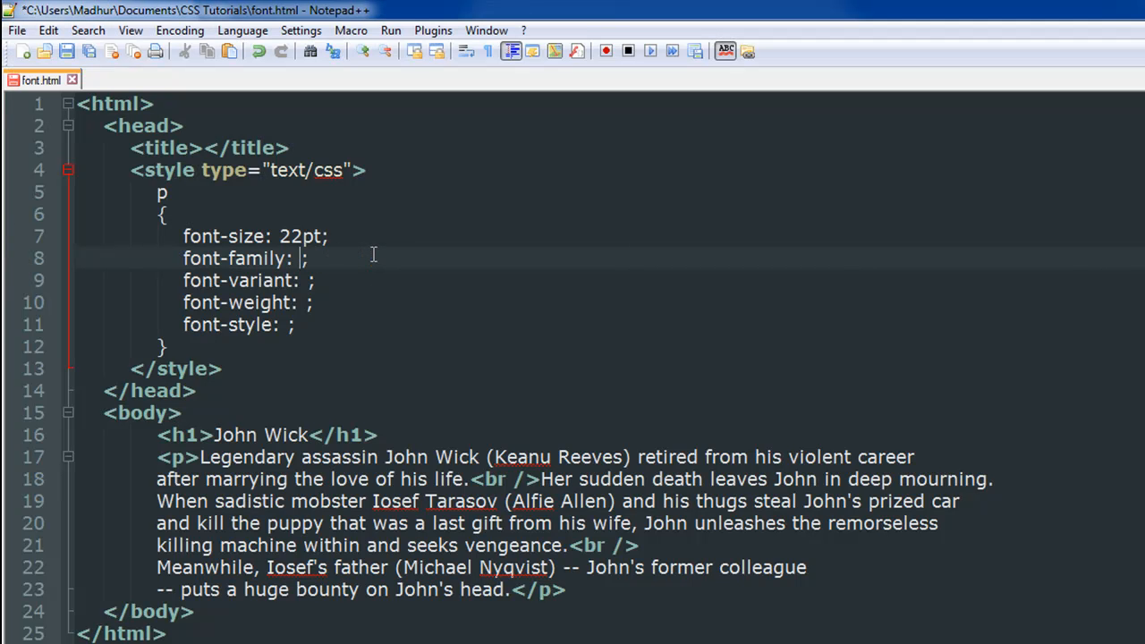
type("c")
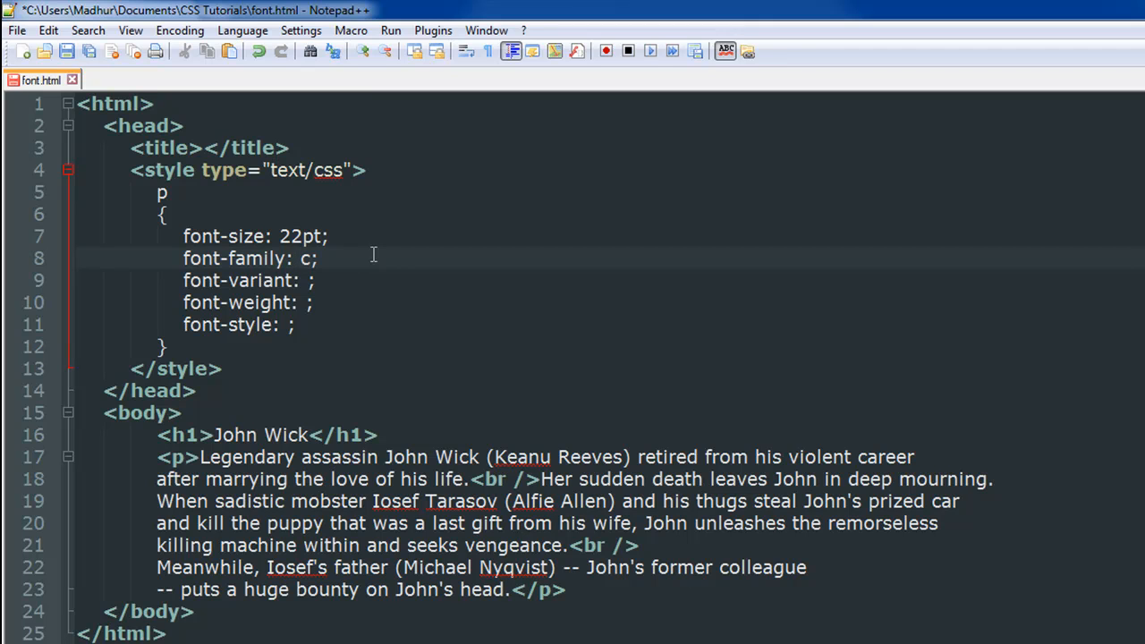
type("alibr")
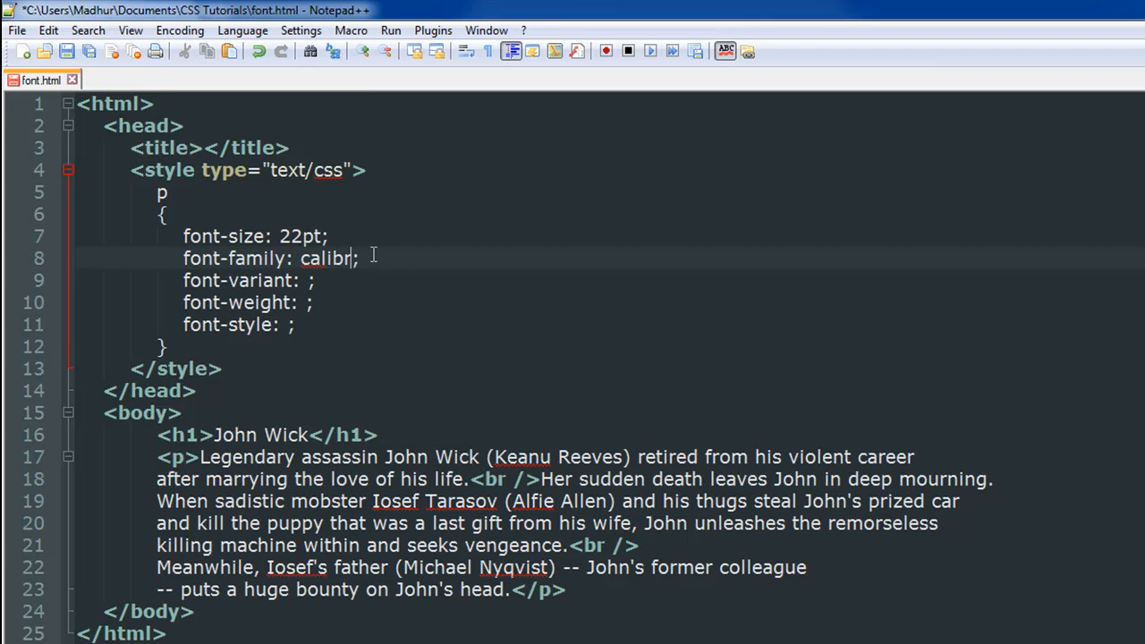
type("i")
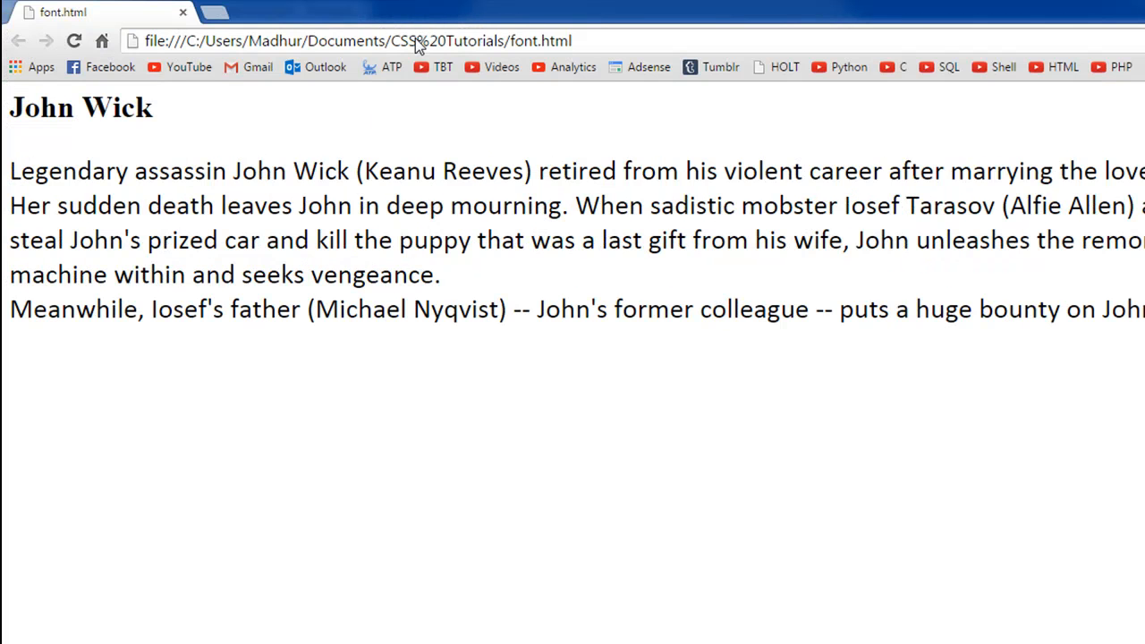
mouse_move(226, 247)
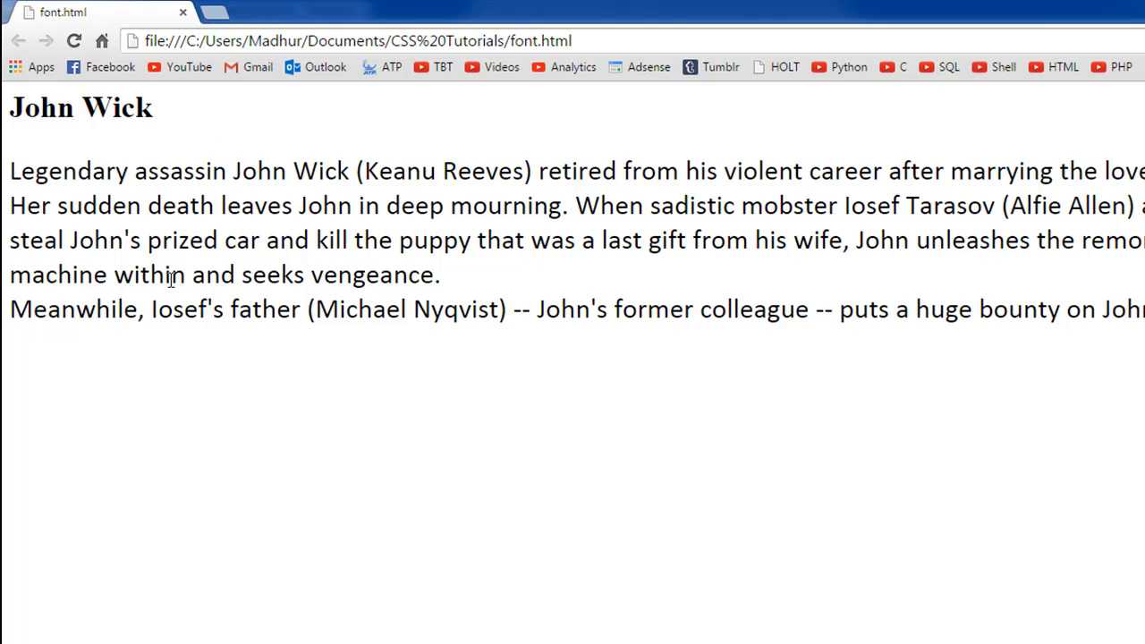
mouse_move(99, 109)
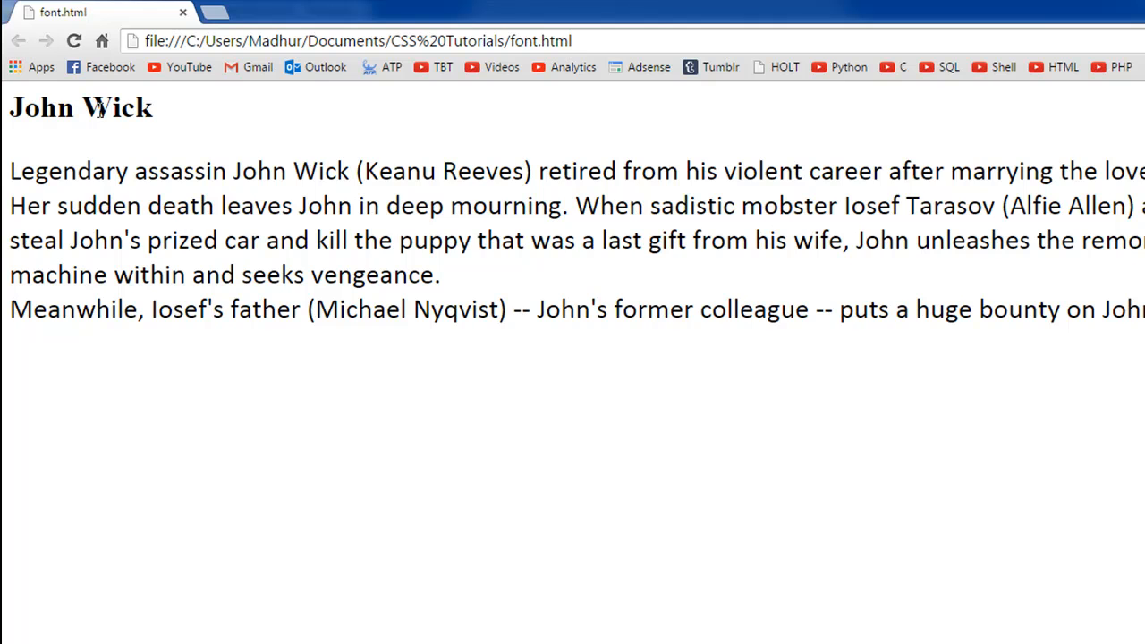
mouse_move(92, 216)
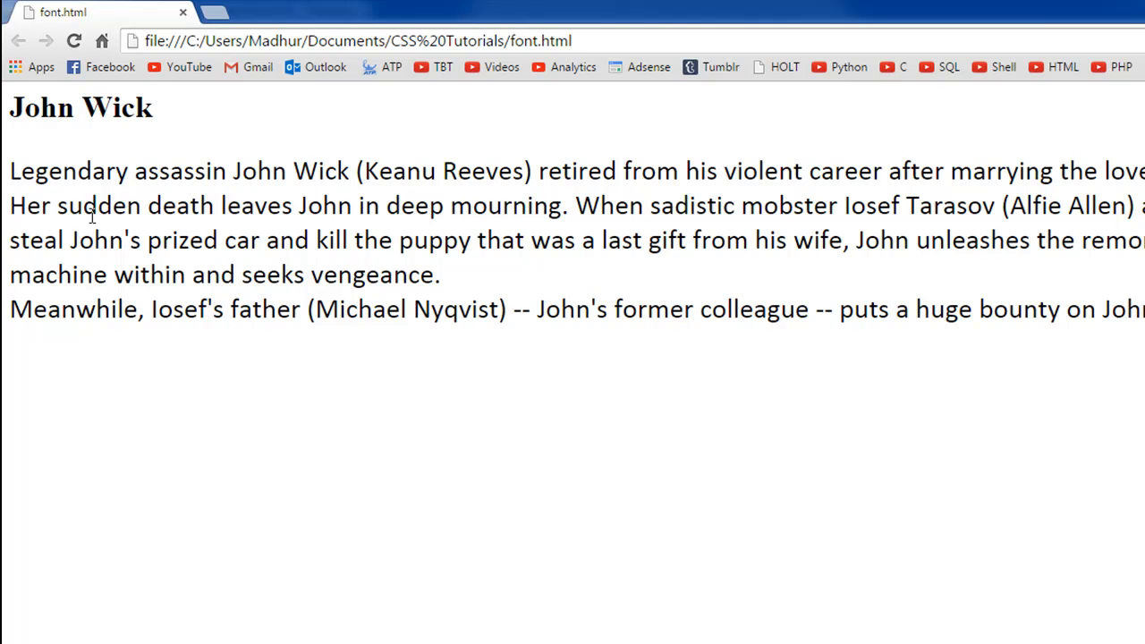
mouse_move(132, 185)
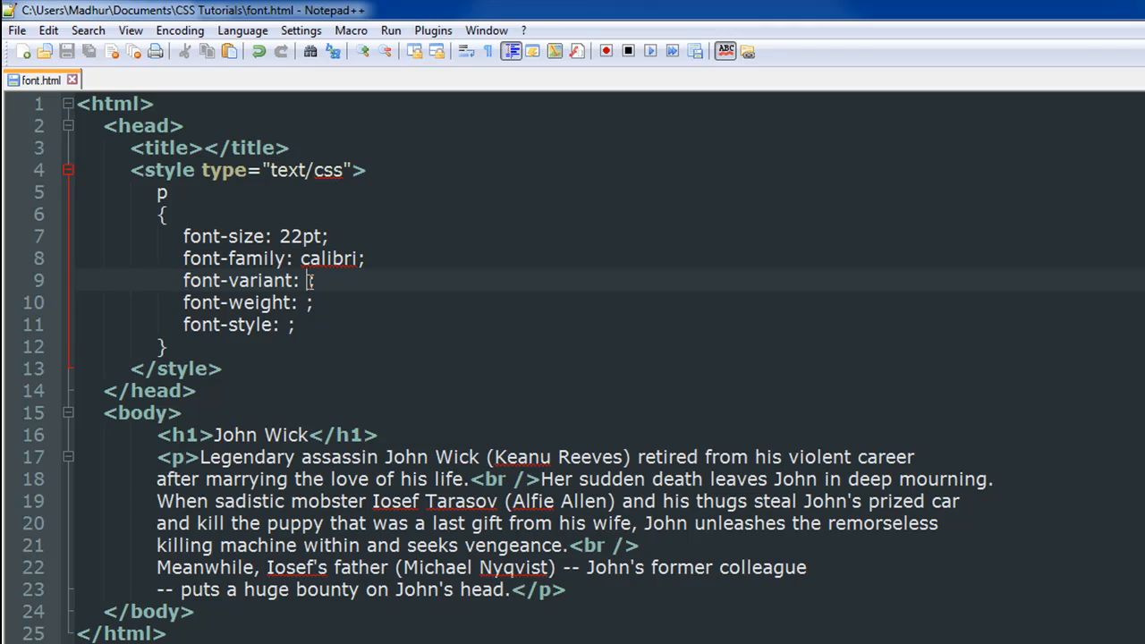
Enter small-caps as the paragraph's font-variant value
type("sm")
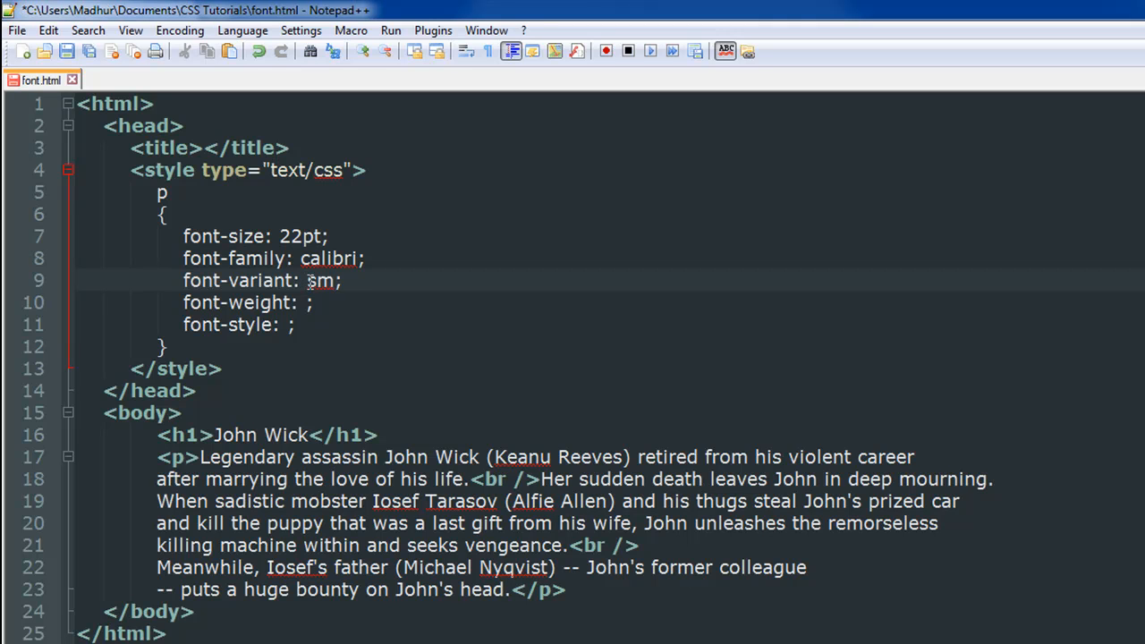
type("mall-")
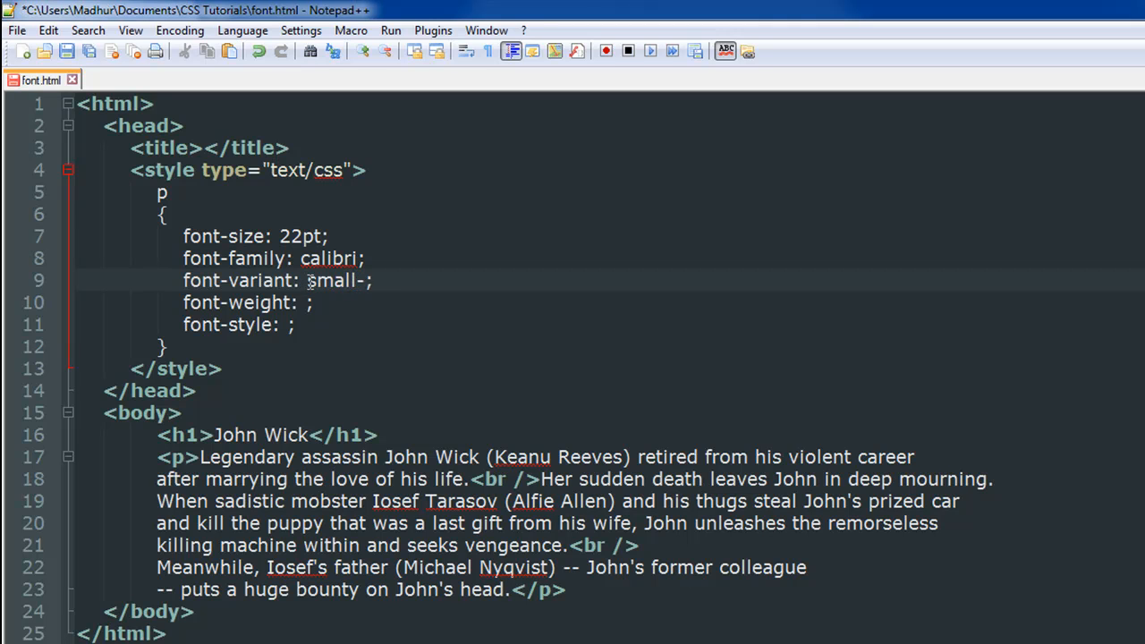
type("caps")
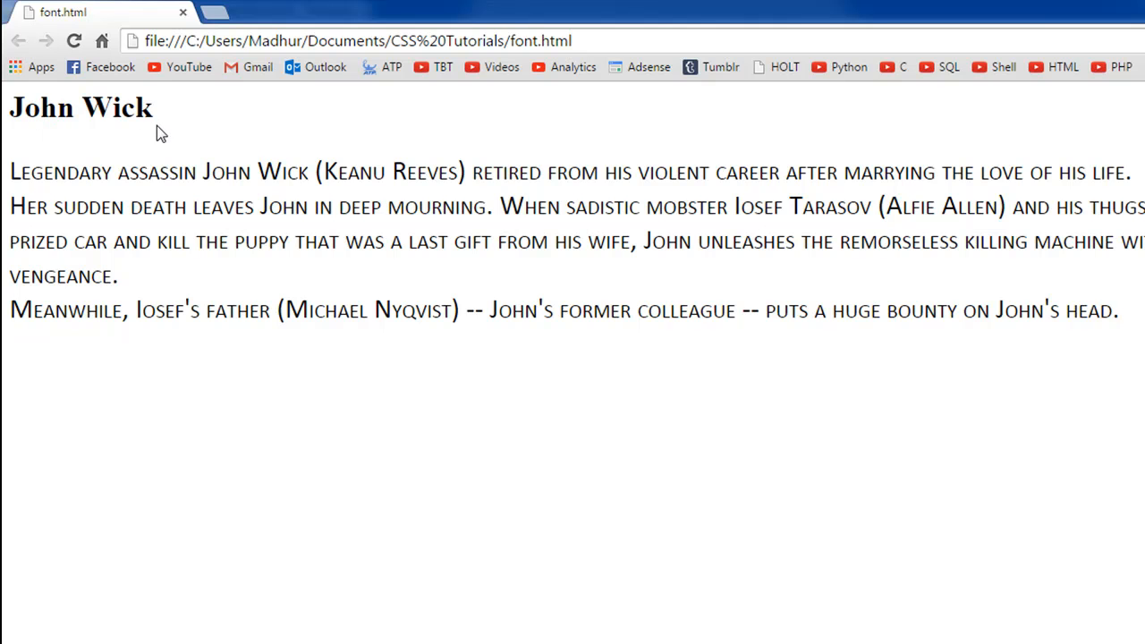
mouse_move(148, 229)
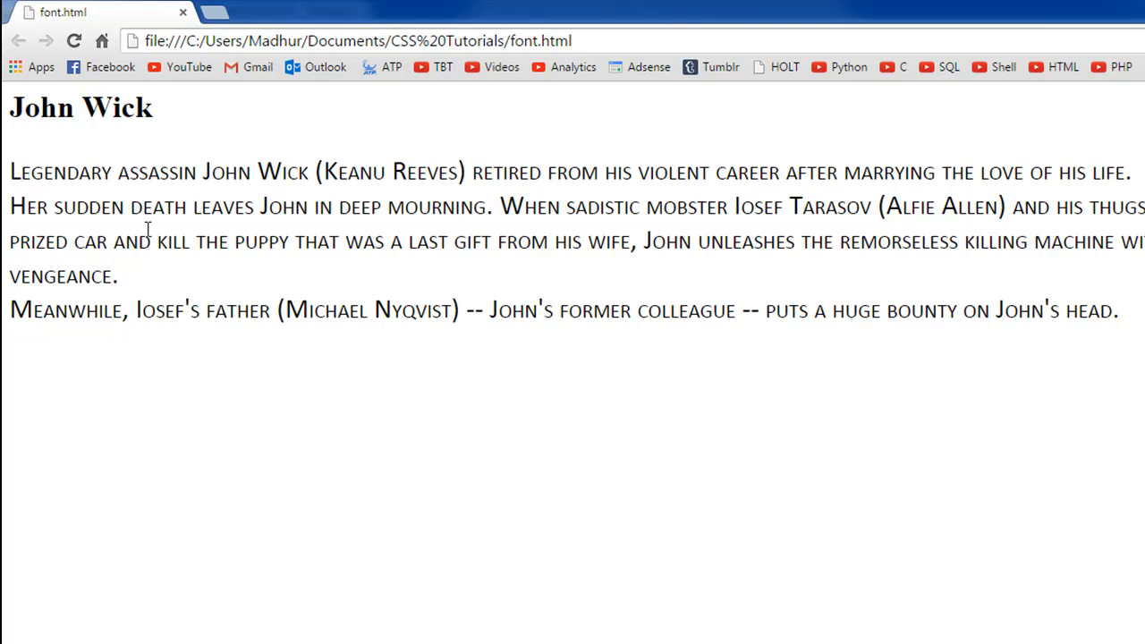
mouse_move(289, 558)
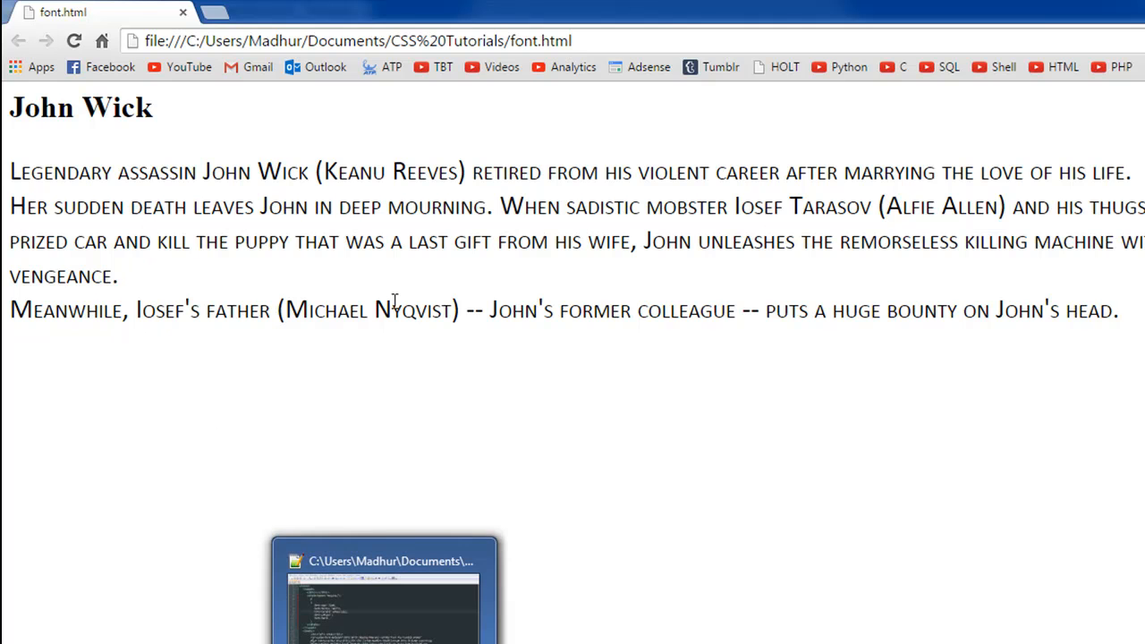
Return to Notepad++ and enter bold as the paragraph font-weight
left_click(385, 590)
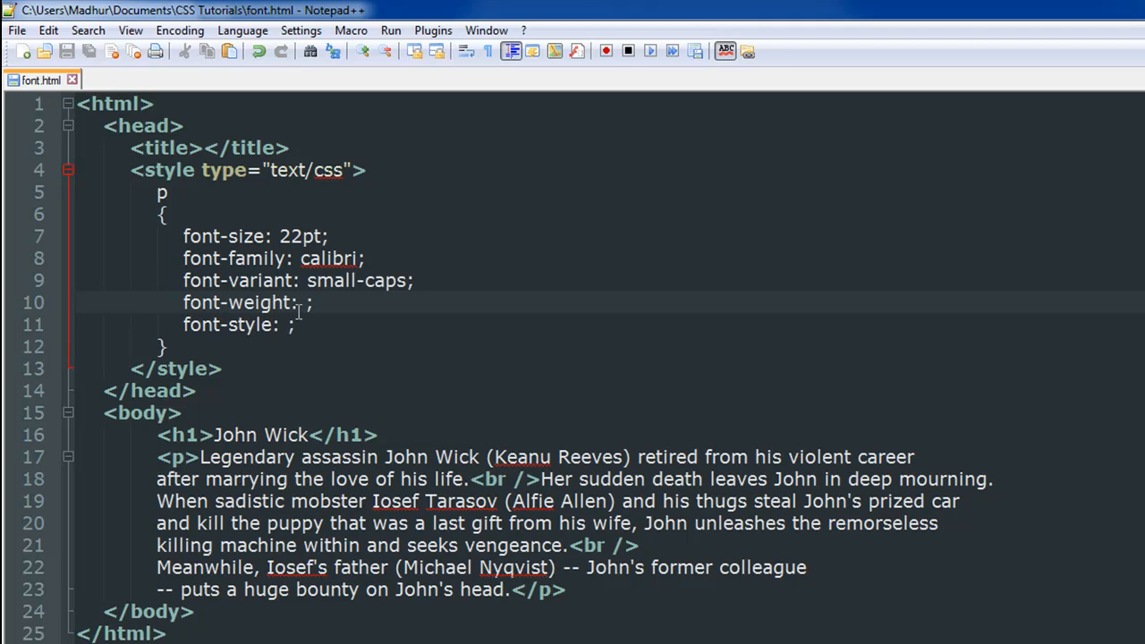
type("bold")
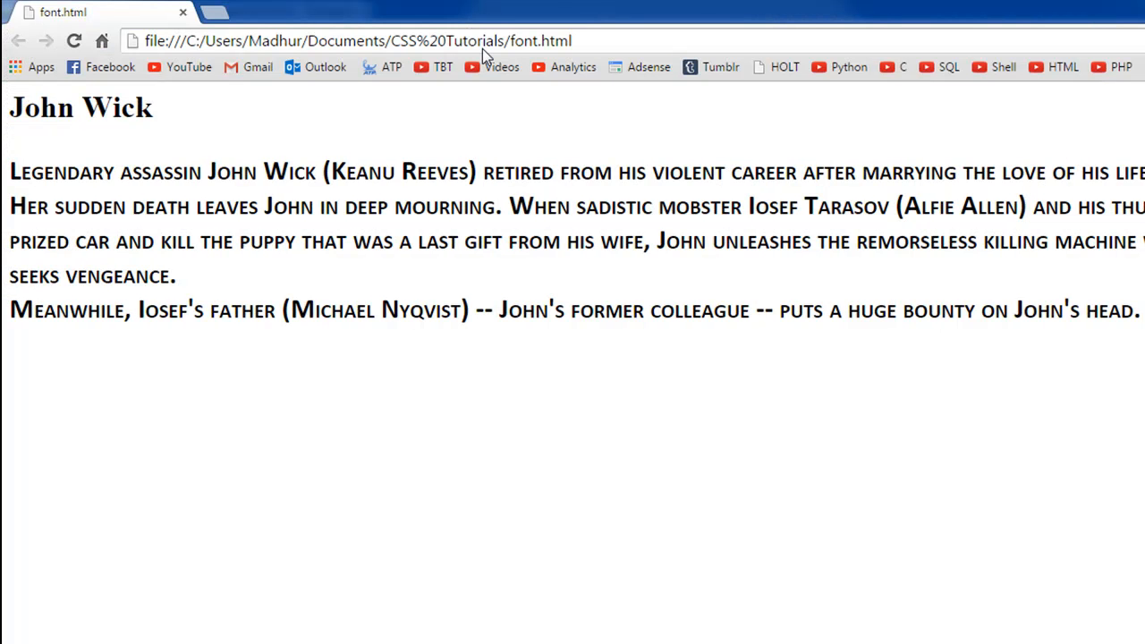
mouse_move(250, 241)
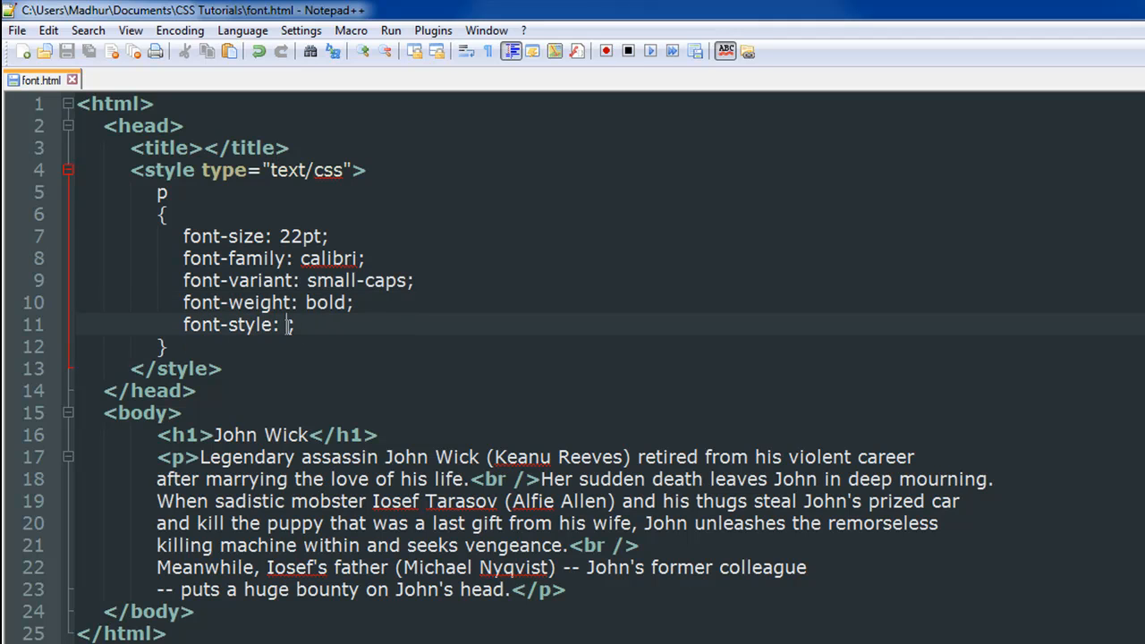
Enter italic as the paragraph's font-style value
type("It")
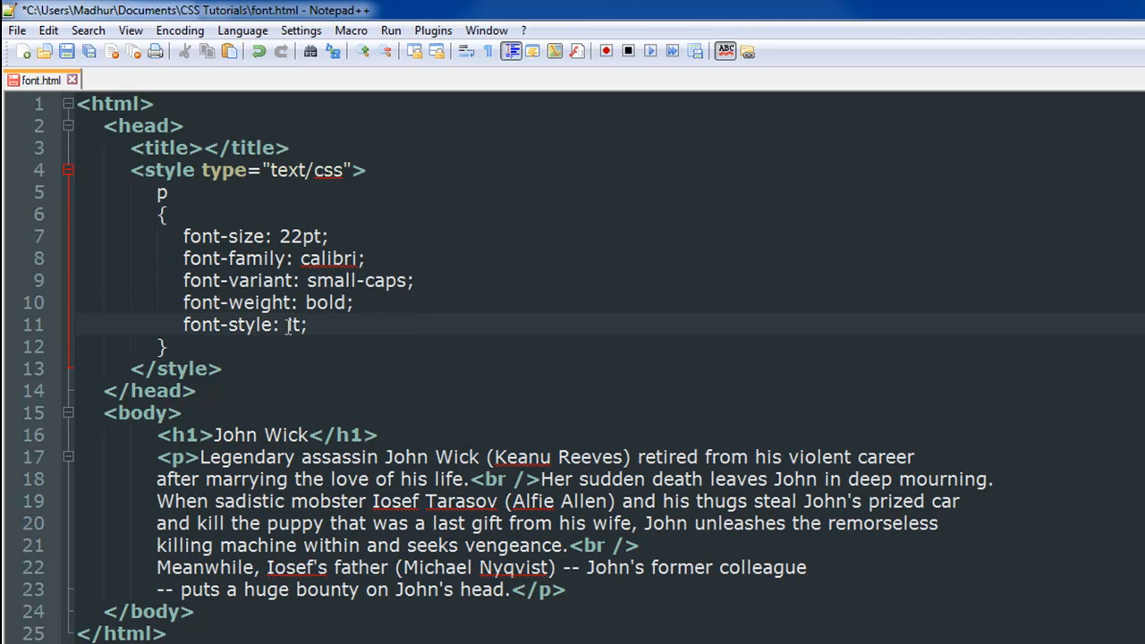
type("alic")
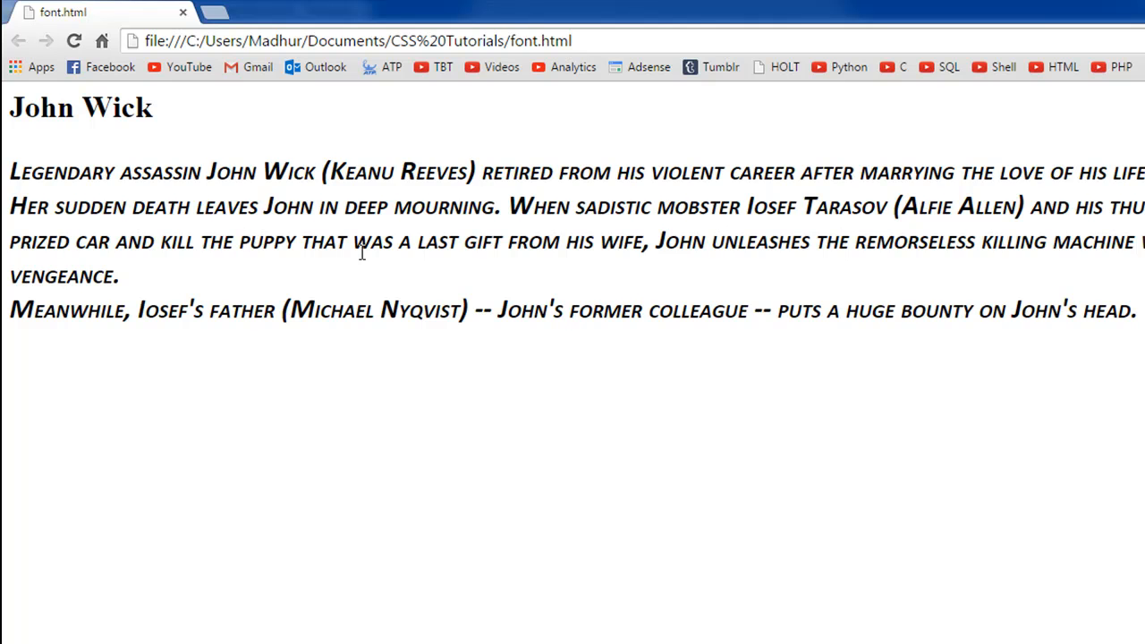
mouse_move(27, 377)
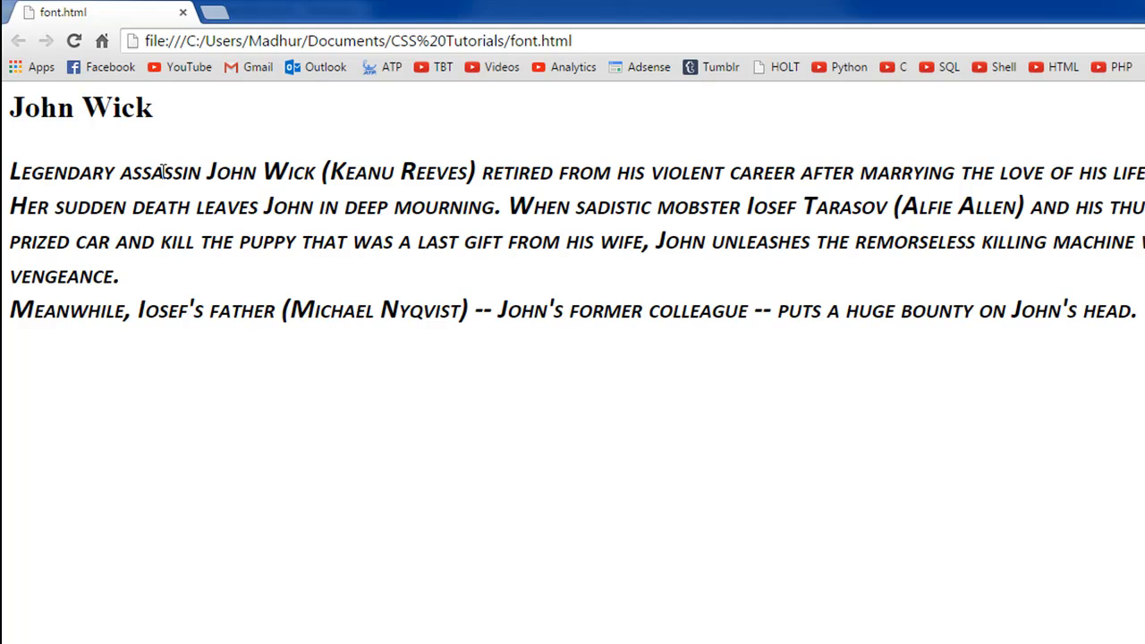
mouse_move(352, 200)
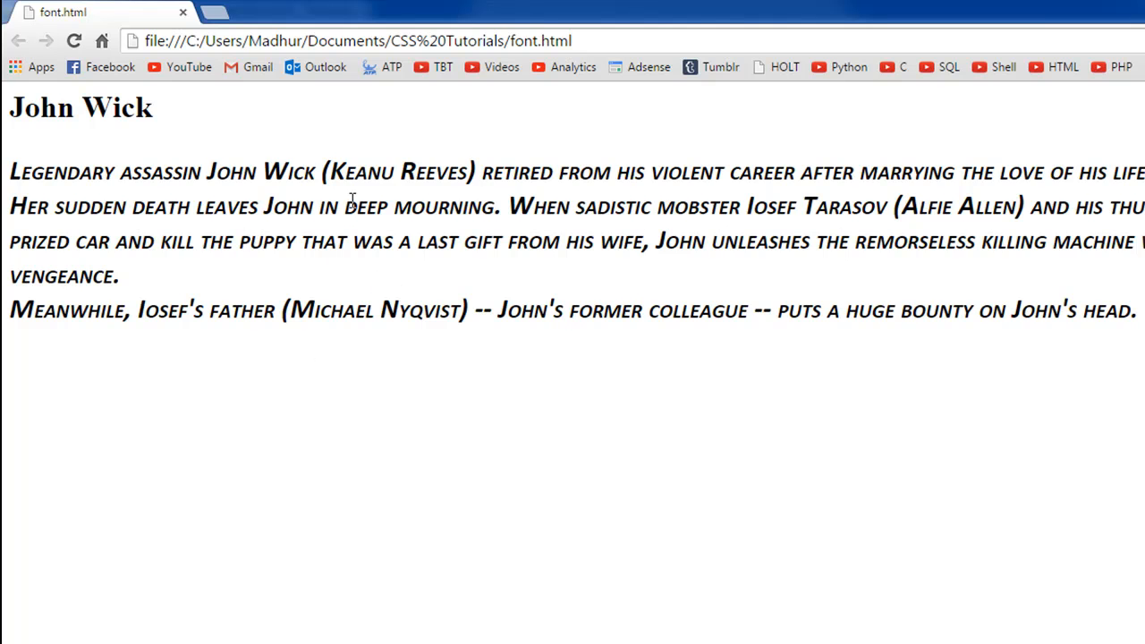
mouse_move(271, 227)
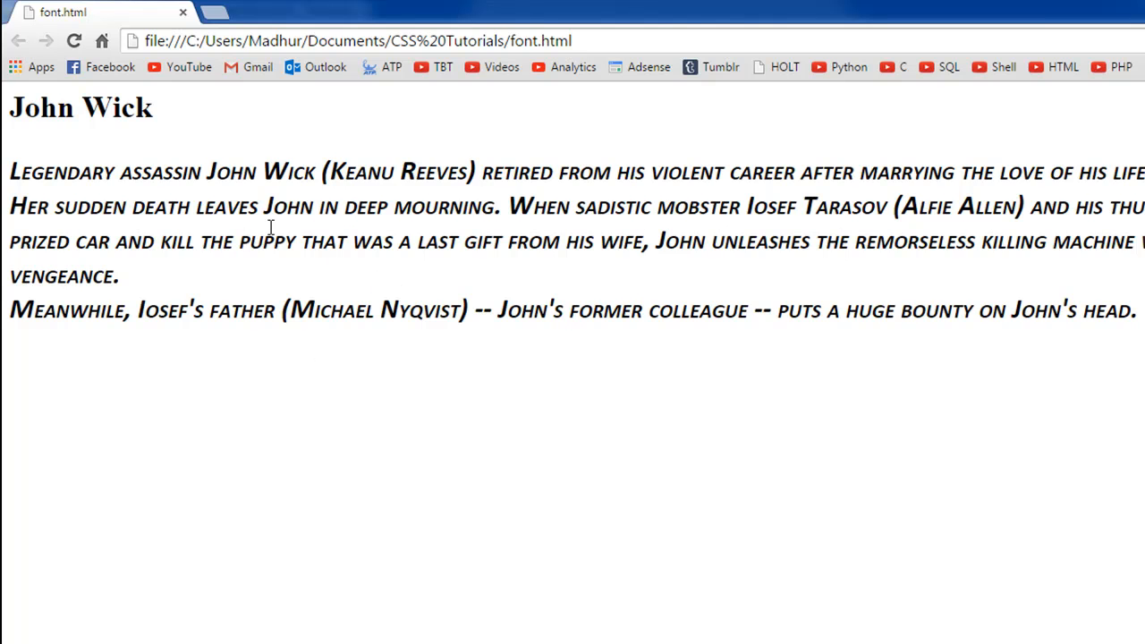
mouse_move(304, 206)
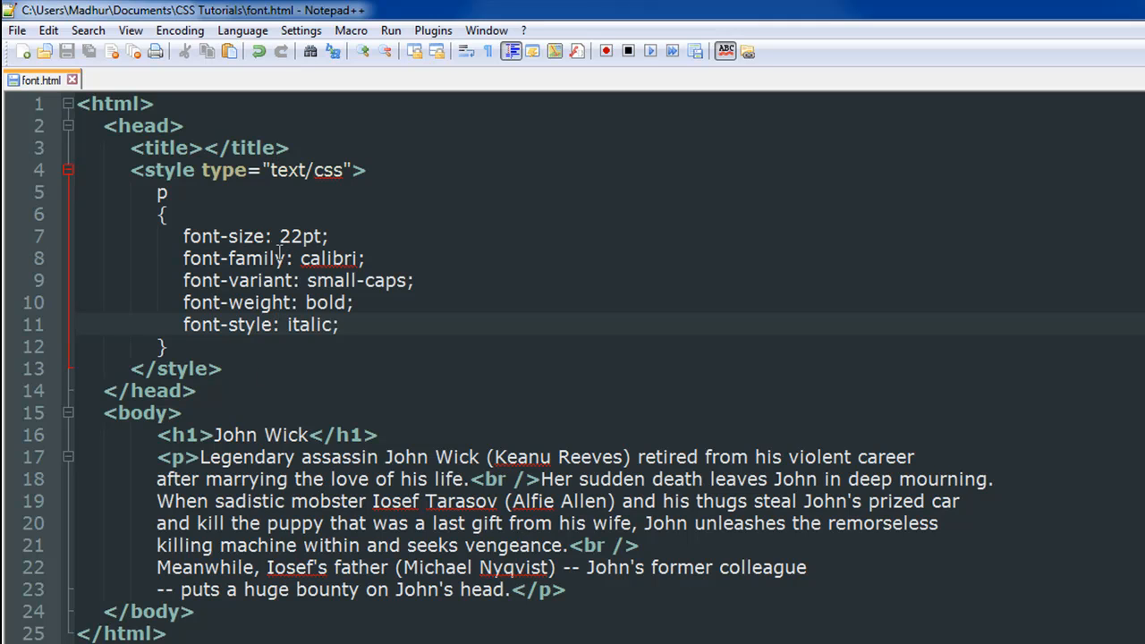
mouse_move(263, 230)
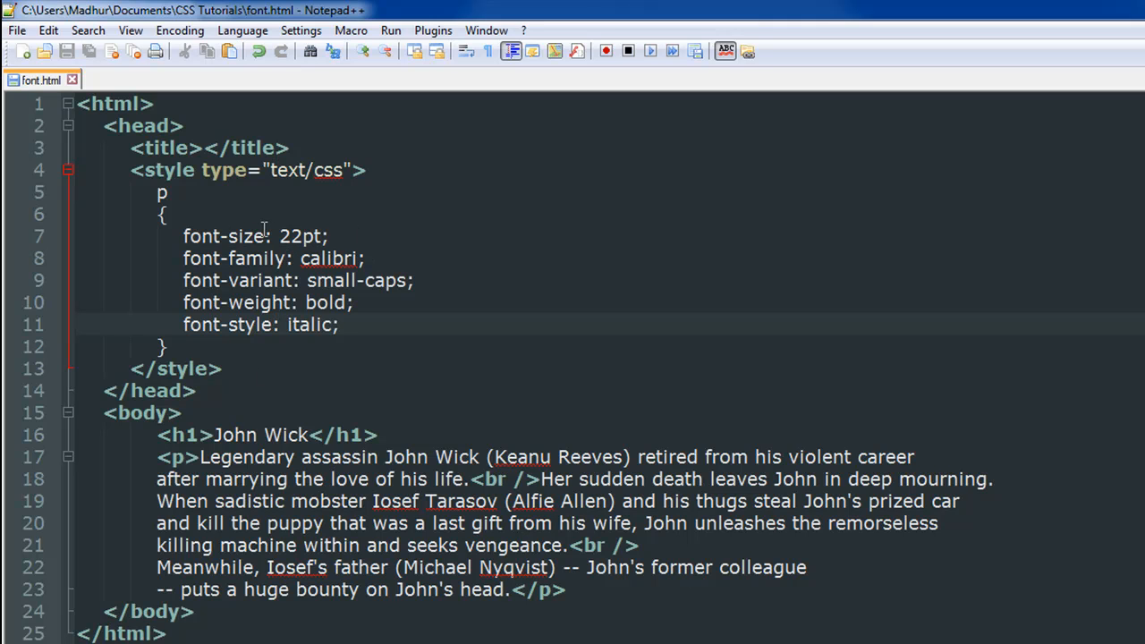